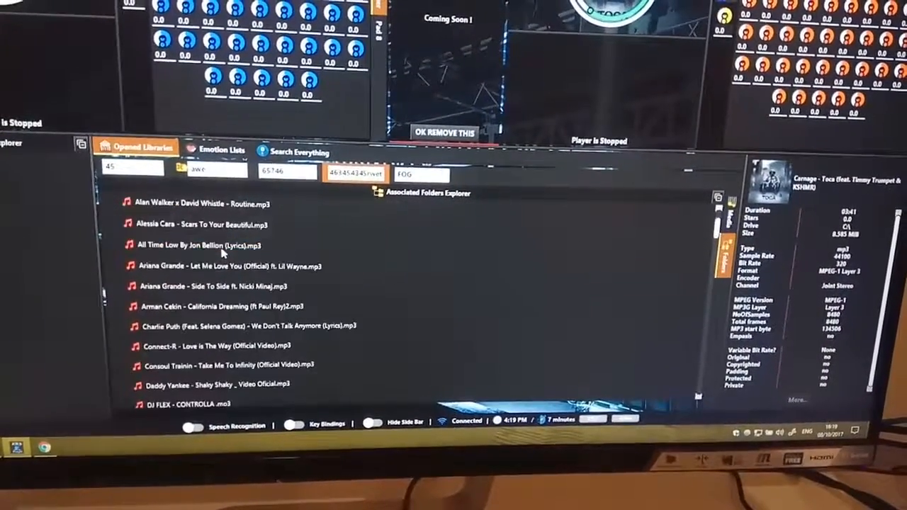
Step: Select 'Ariana Grande - Side To Side ft. Nicki Minaj.mp3' in the Opened Libraries song list
{"action": "left_click", "coordinate": [224, 285]}
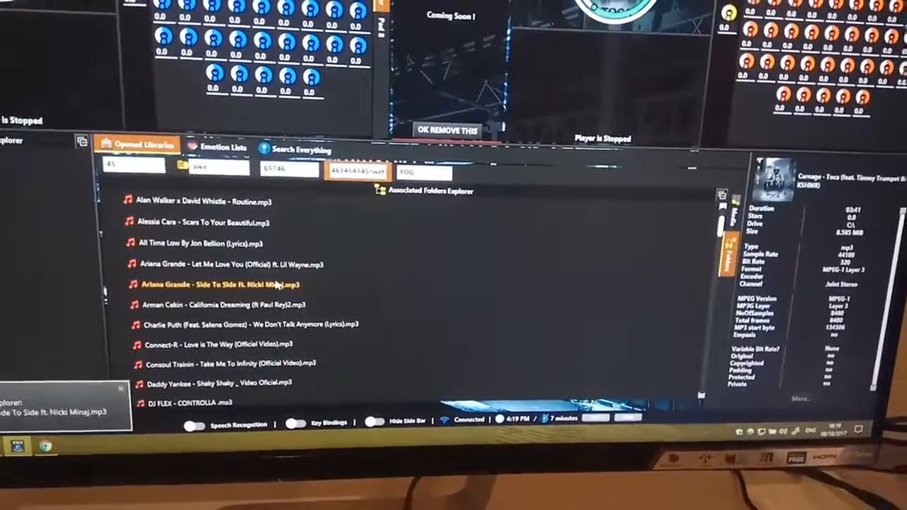